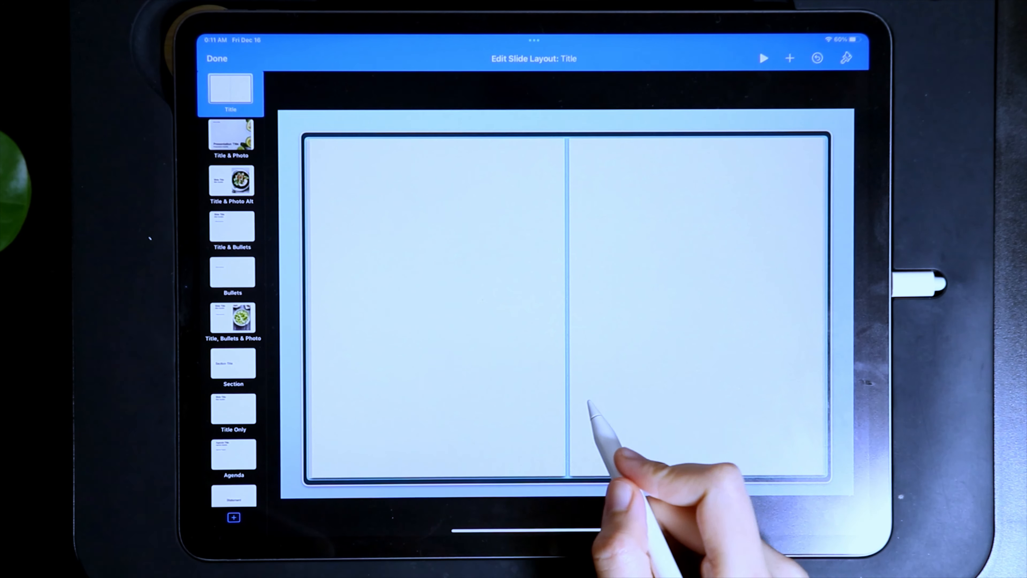
Insert a small circle from the Shapes library beside the centre spine
left_click(789, 59)
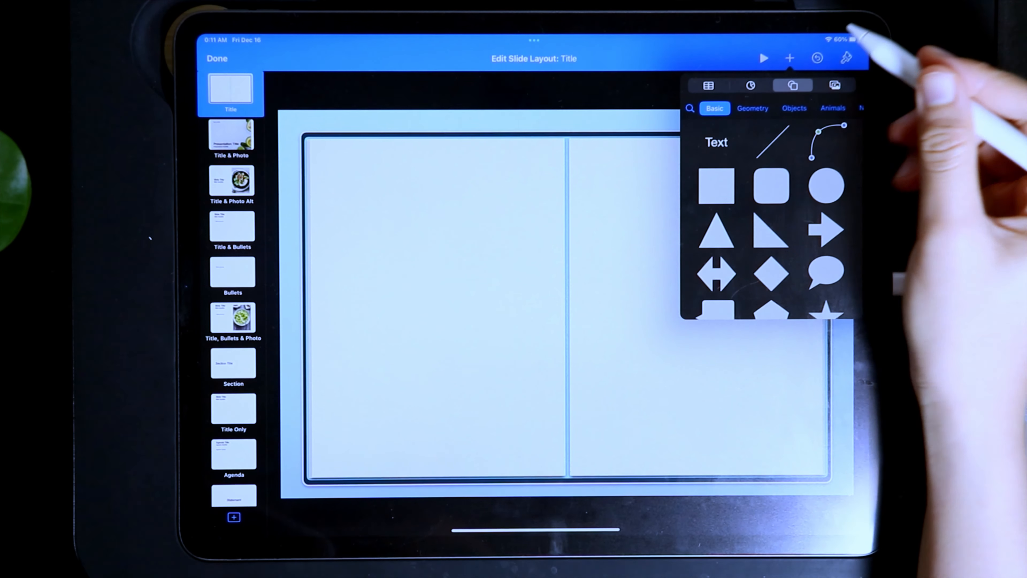
left_click(826, 187)
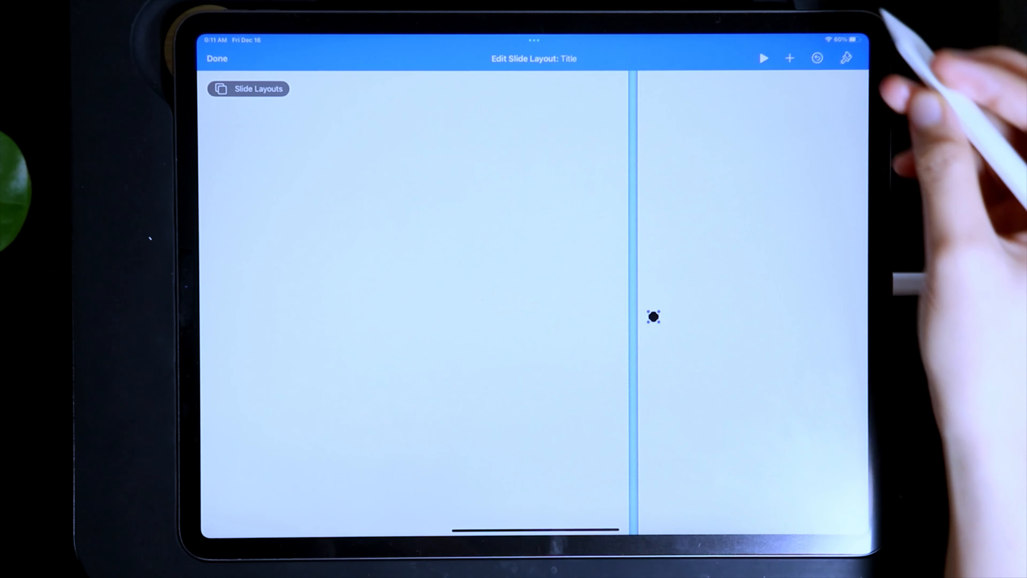
Give the hole a grey-start gradient fill and duplicate it across the spine
left_click(846, 58)
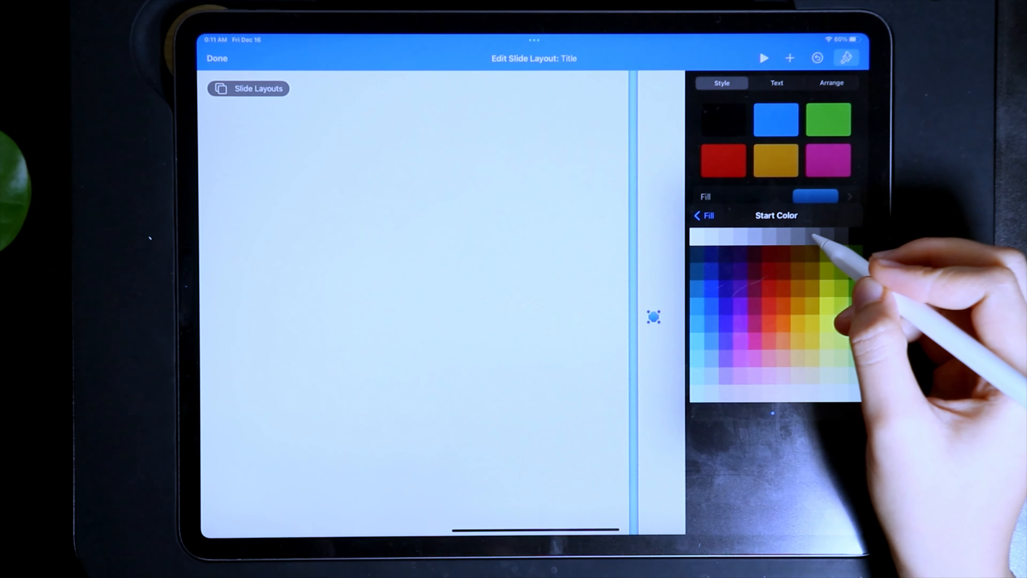
left_click(840, 237)
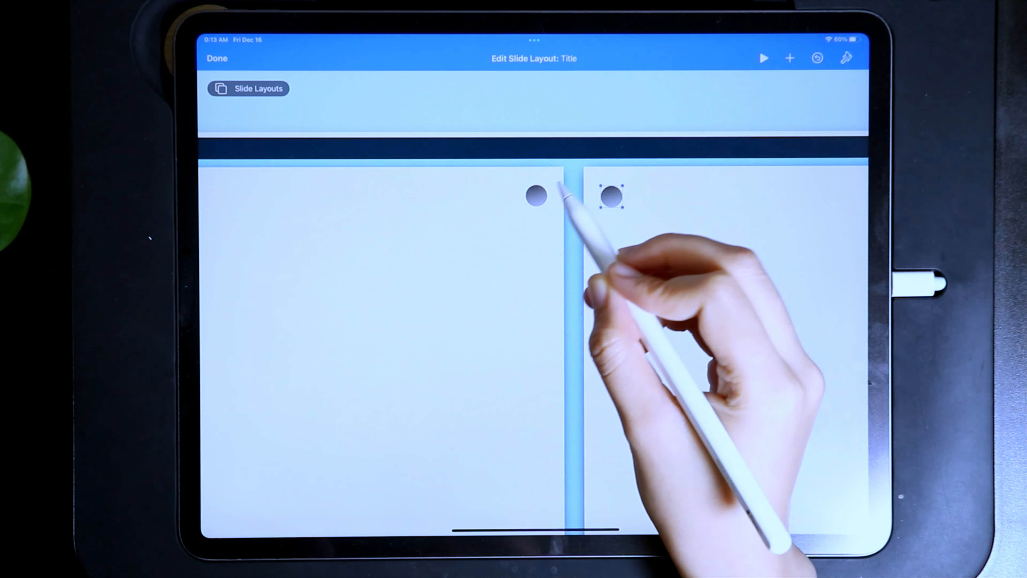
Add a rounded rectangle across both holes and give it a grey gradient fill
left_click(536, 196)
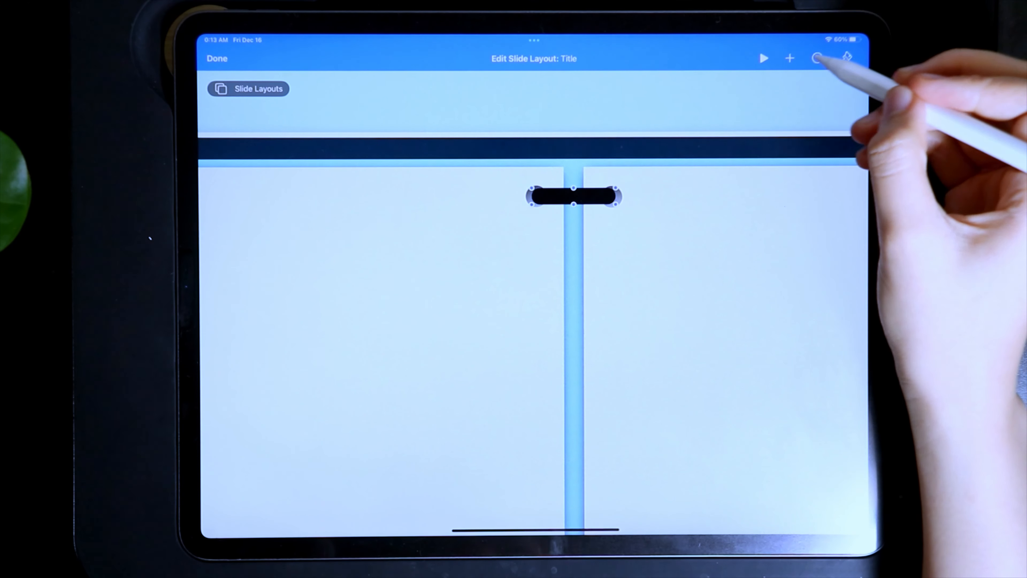
left_click(846, 58)
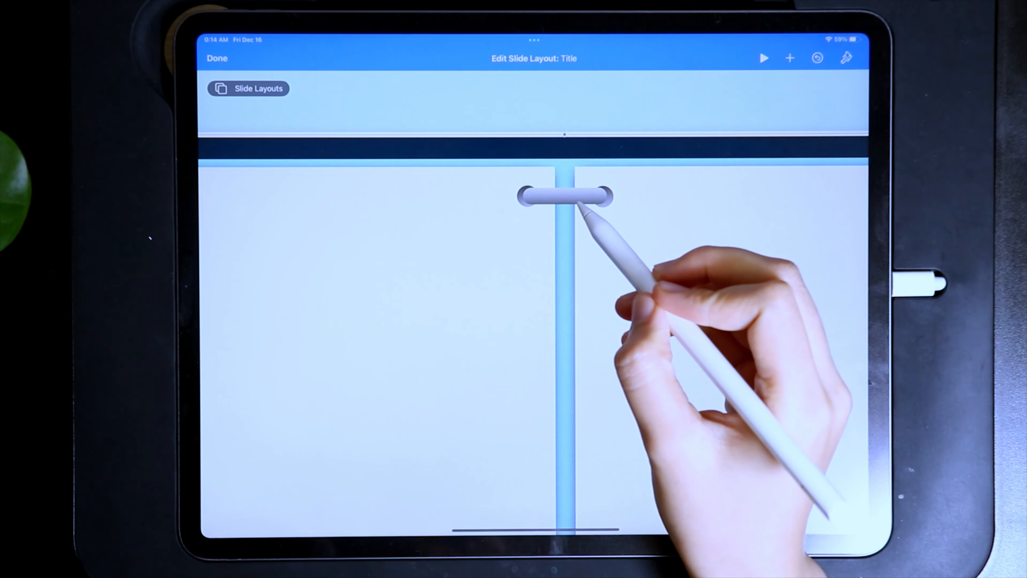
Nudge the ring lower on the spine and exit slide layout editing with Done
left_click(565, 195)
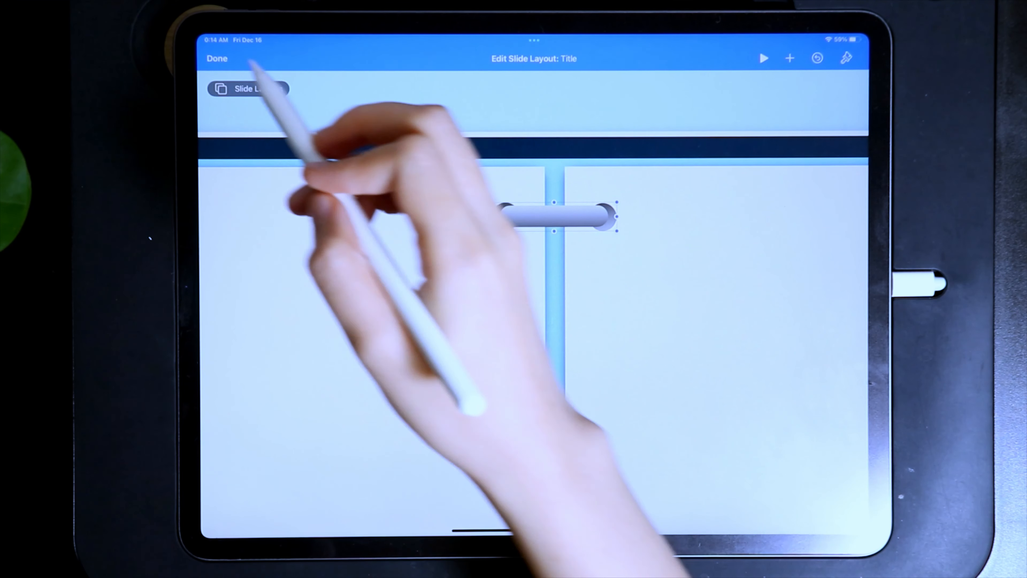
left_click(216, 58)
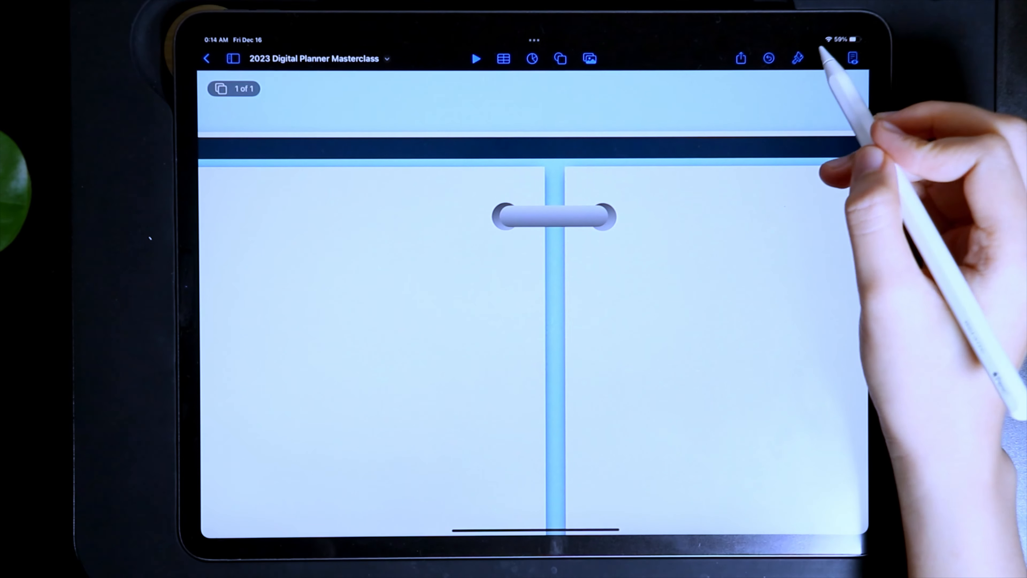
Turn on Center and Spacing Guides in Settings, then begin selecting the stacked rings
left_click(826, 58)
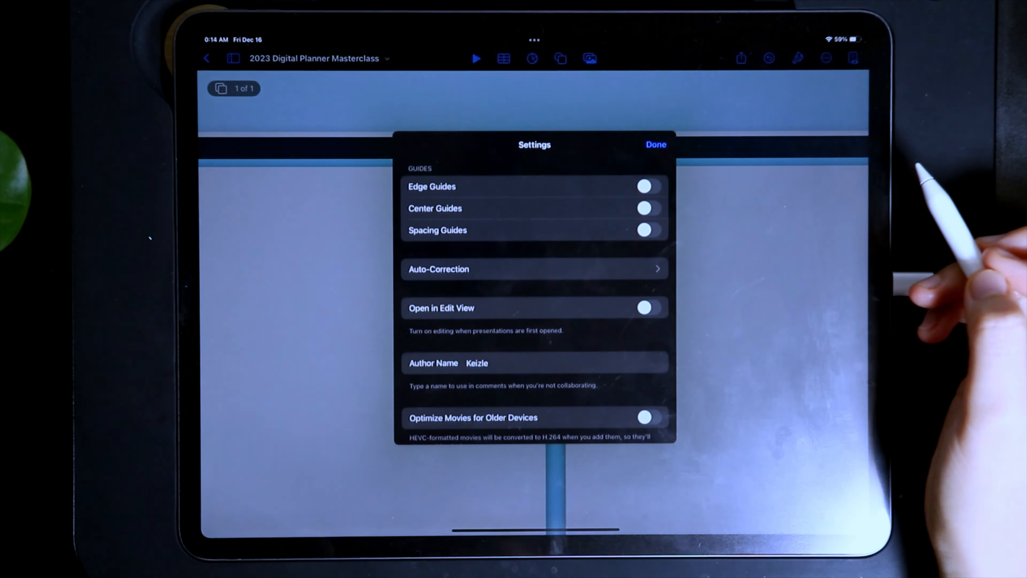
left_click(645, 207)
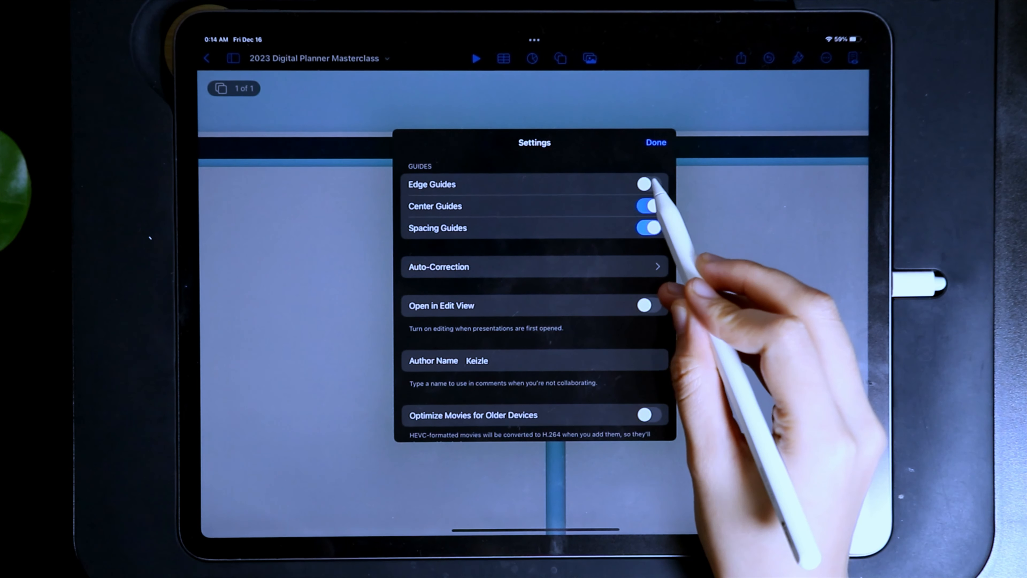
left_click(656, 142)
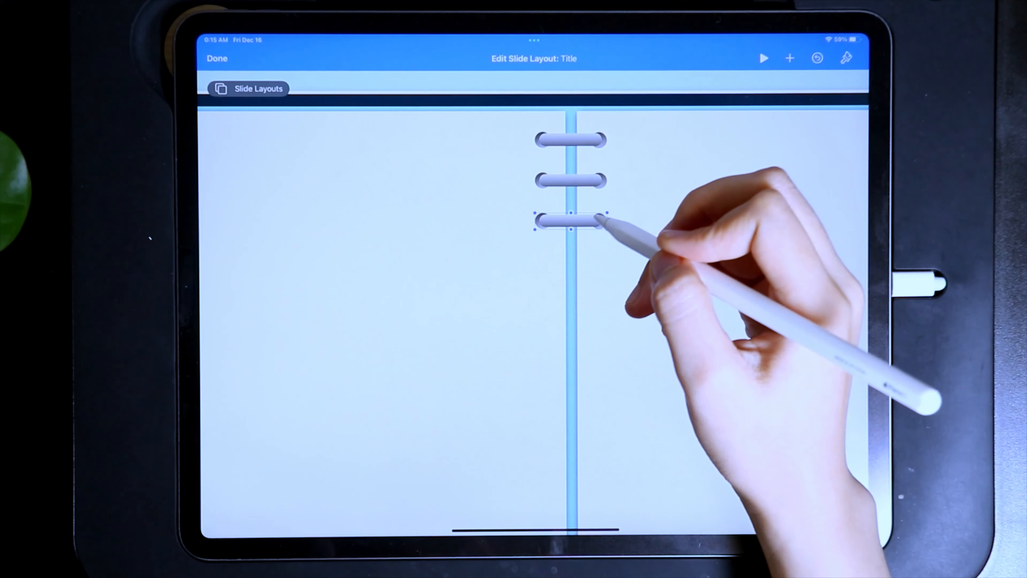
left_click(572, 220)
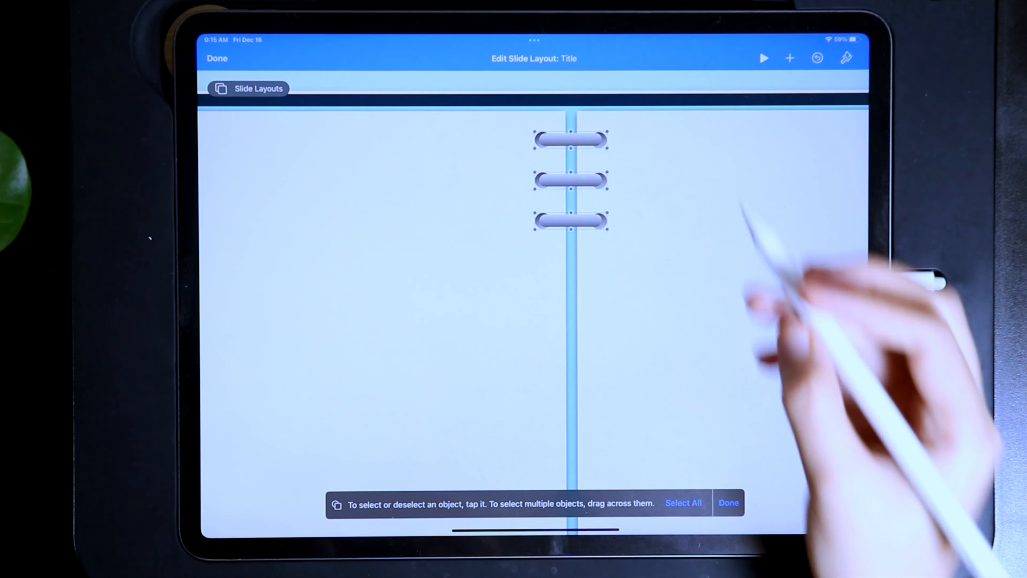
Copy the selected rings and place the copies further down the spine using spacing guides
left_click(569, 180)
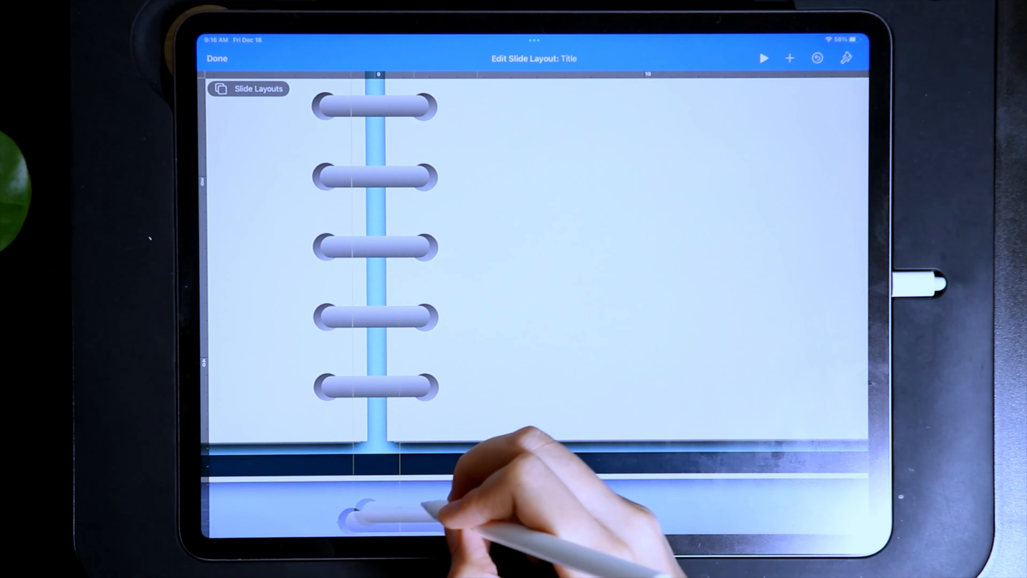
left_click(366, 455)
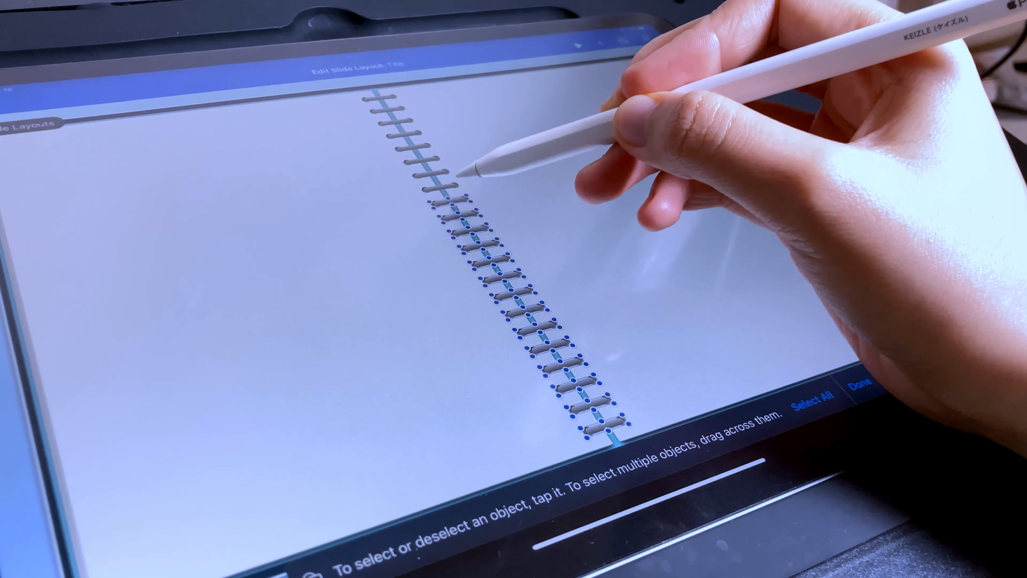
mouse_move(439, 131)
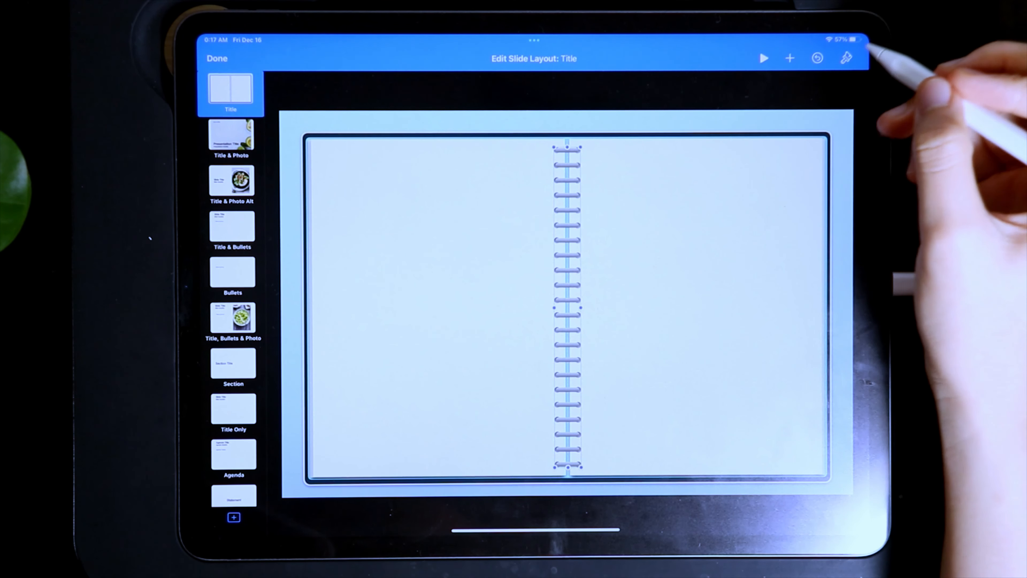
Bring up the slide layout Appearance panel for the notebook layout
left_click(846, 58)
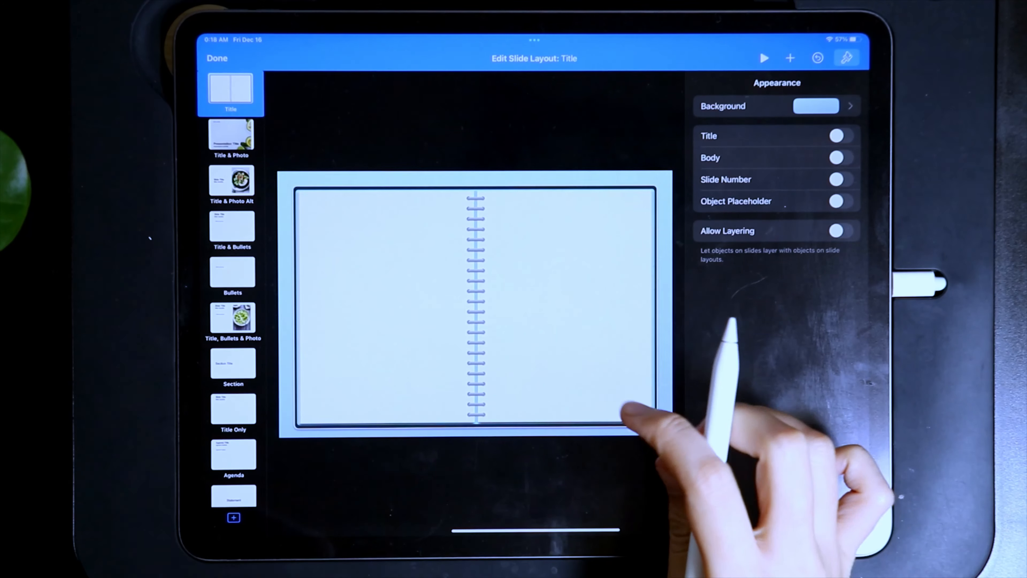
mouse_move(517, 315)
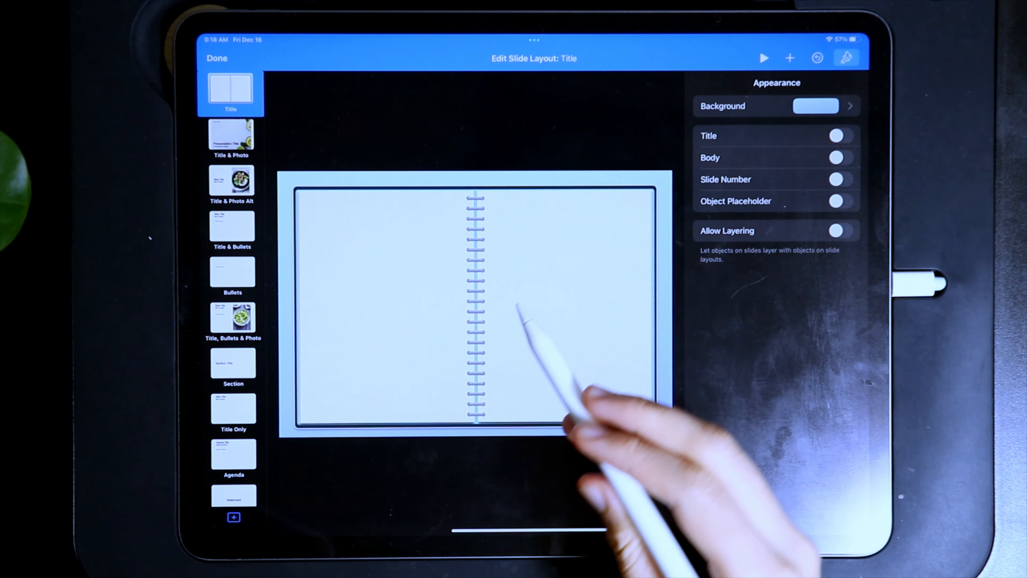